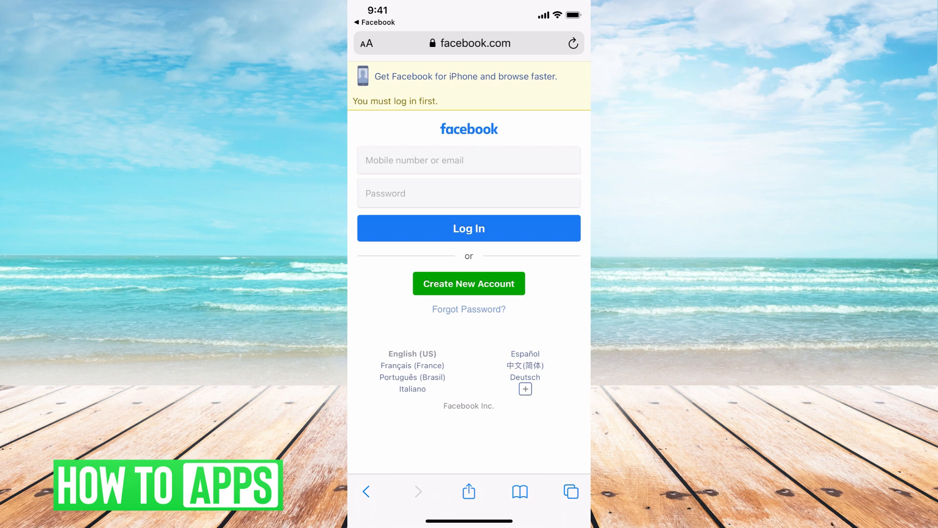
{"action": "left_click", "coordinate": [470, 161]}
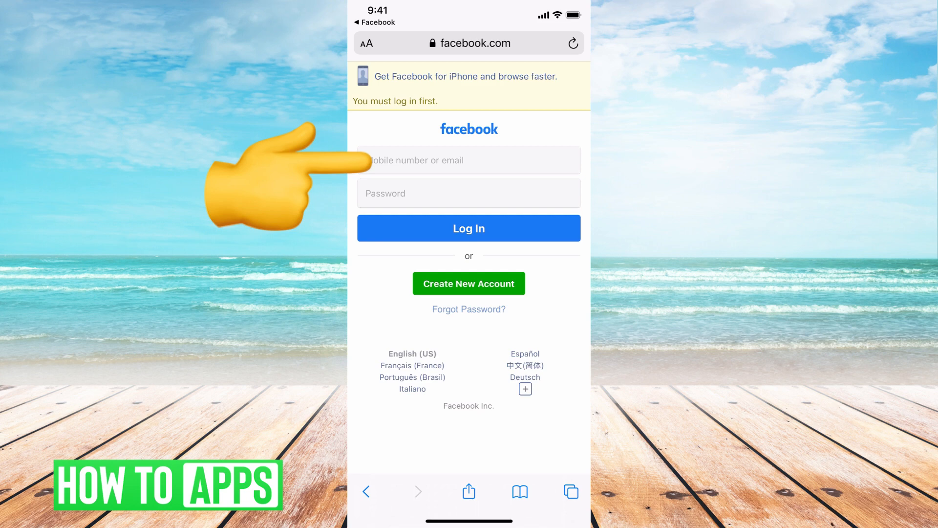
{"action": "left_click", "coordinate": [469, 160]}
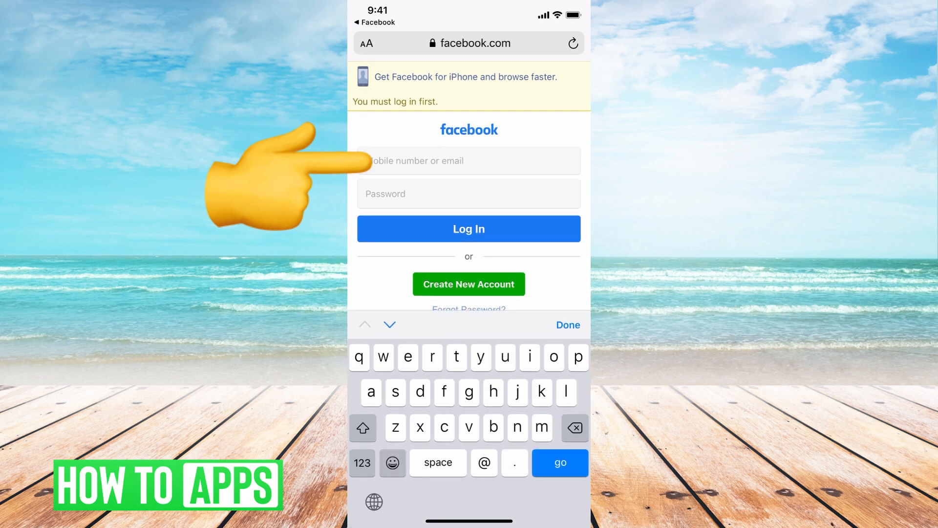
{"action": "left_click", "coordinate": [362, 464]}
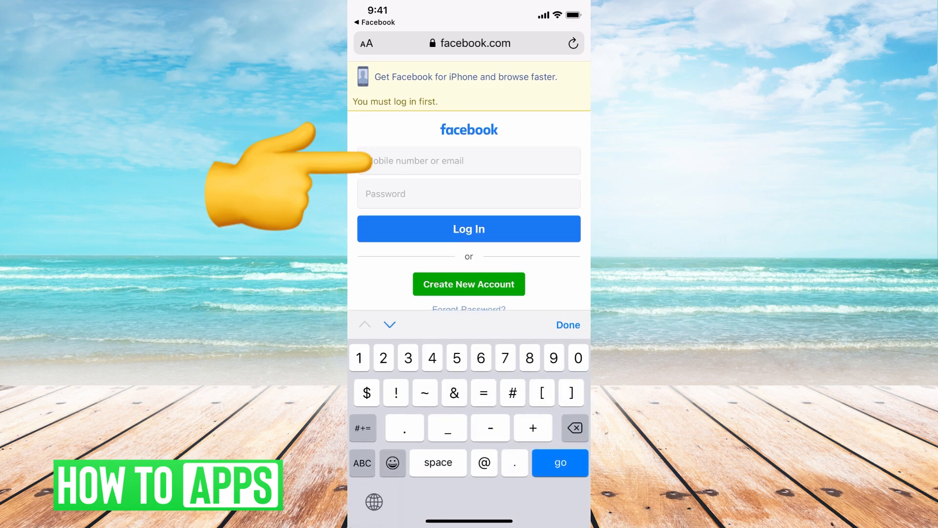
{"action": "type", "text": "40908"}
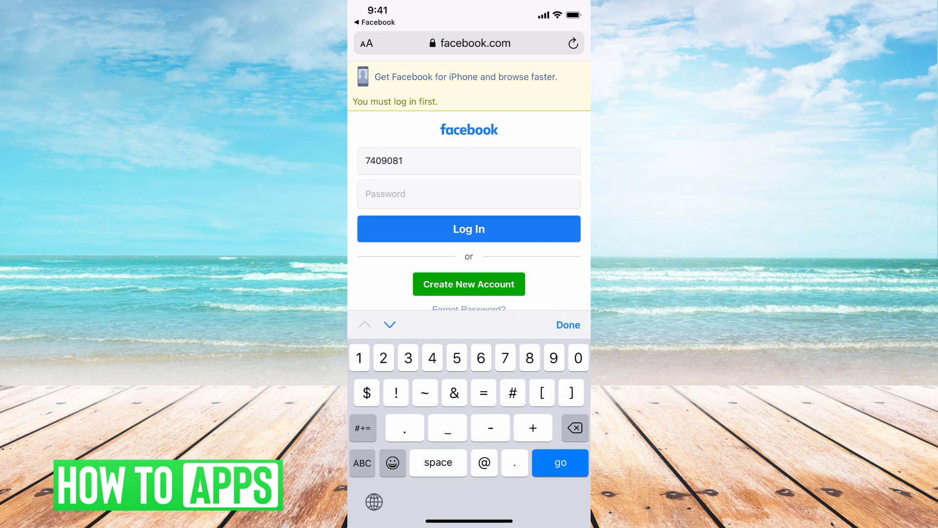
{"action": "type", "text": "1585"}
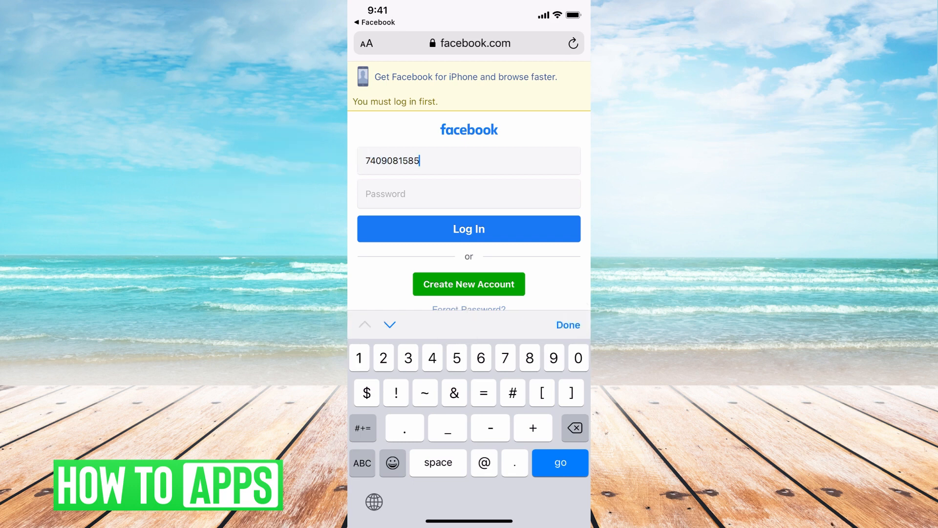
{"action": "left_click", "coordinate": [470, 229]}
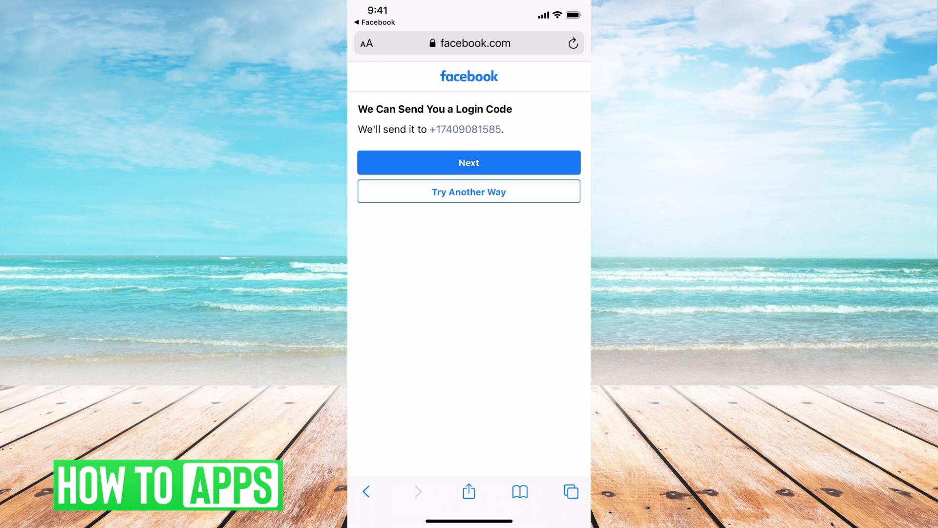
{"action": "left_click", "coordinate": [469, 191]}
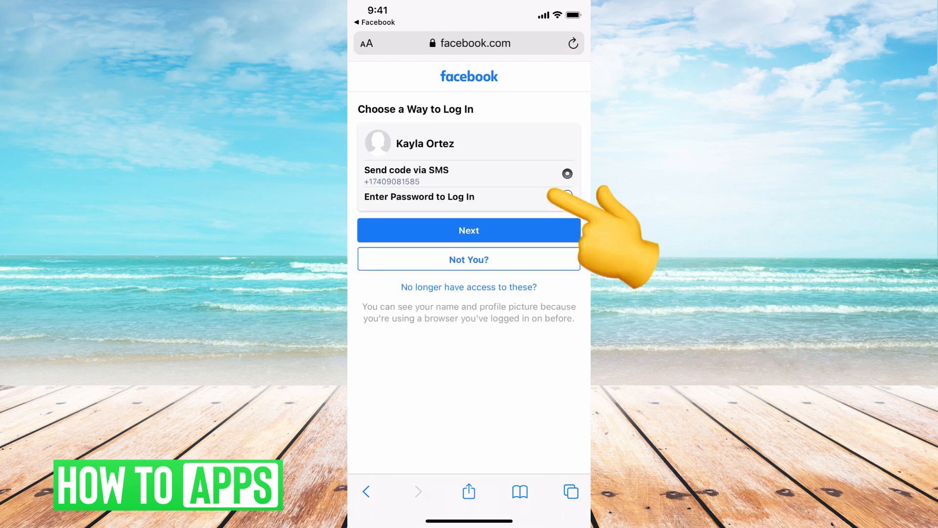
Choose 'No longer have access to these?' to reach the No Phone Access help page.
{"action": "left_click", "coordinate": [567, 174]}
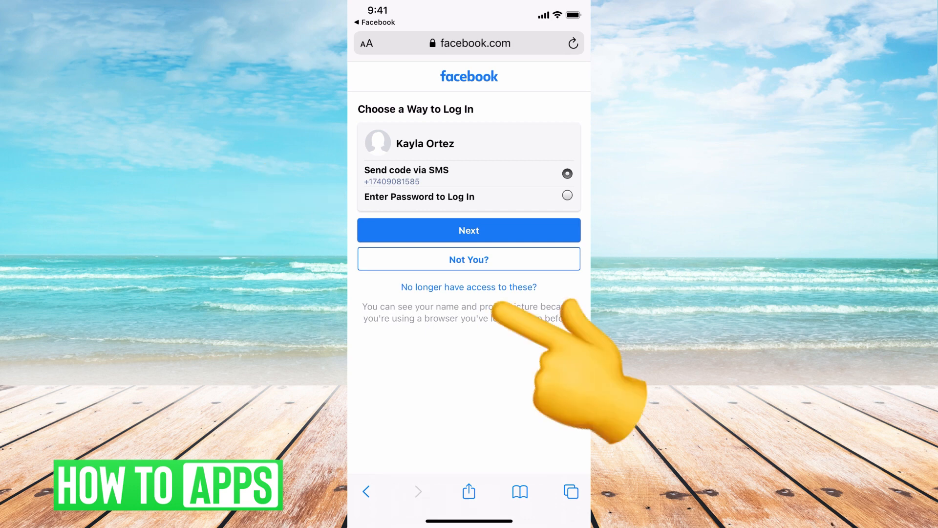
{"action": "left_click", "coordinate": [470, 287]}
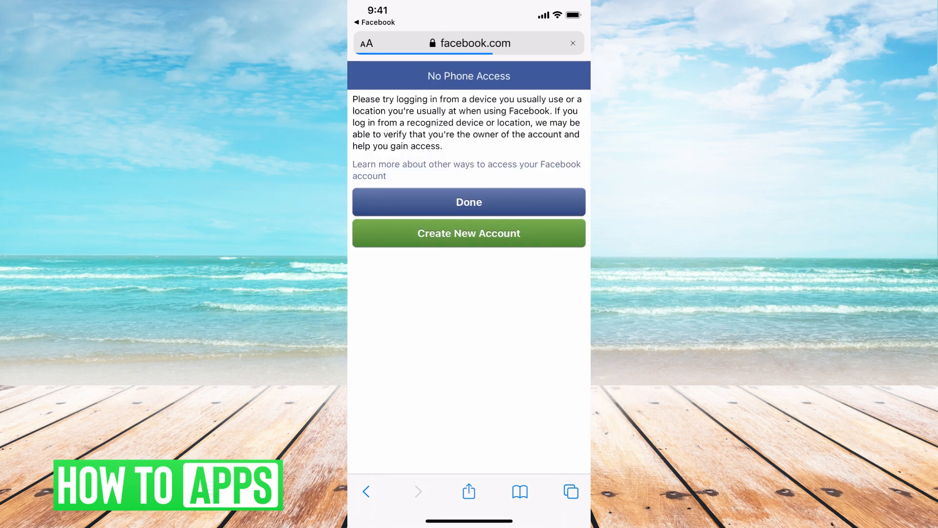